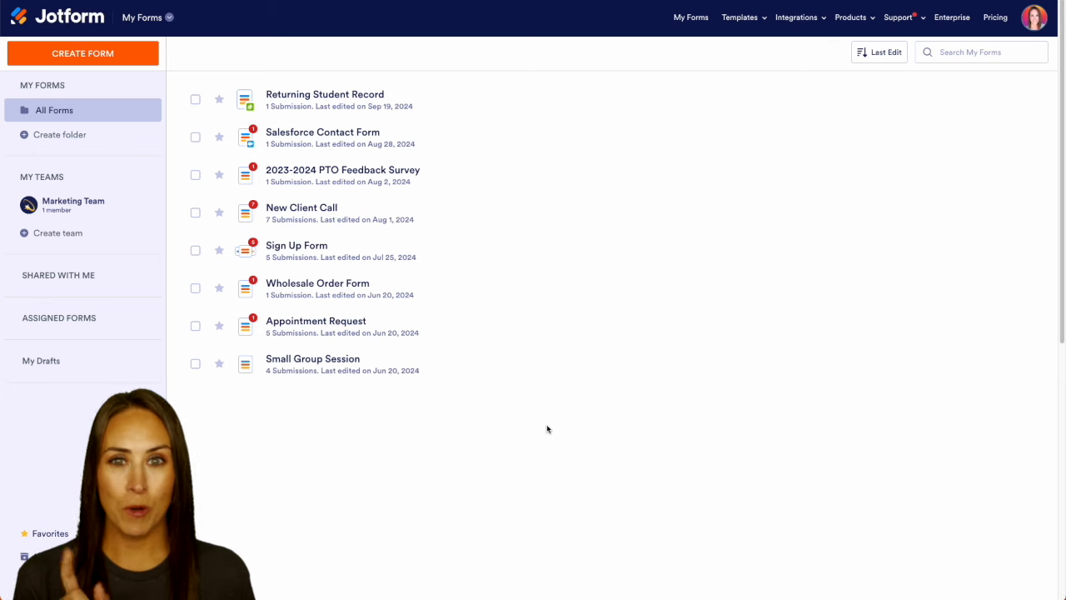
Step: Create a new form from scratch using the Classic (all questions on one page) layout
click(83, 54)
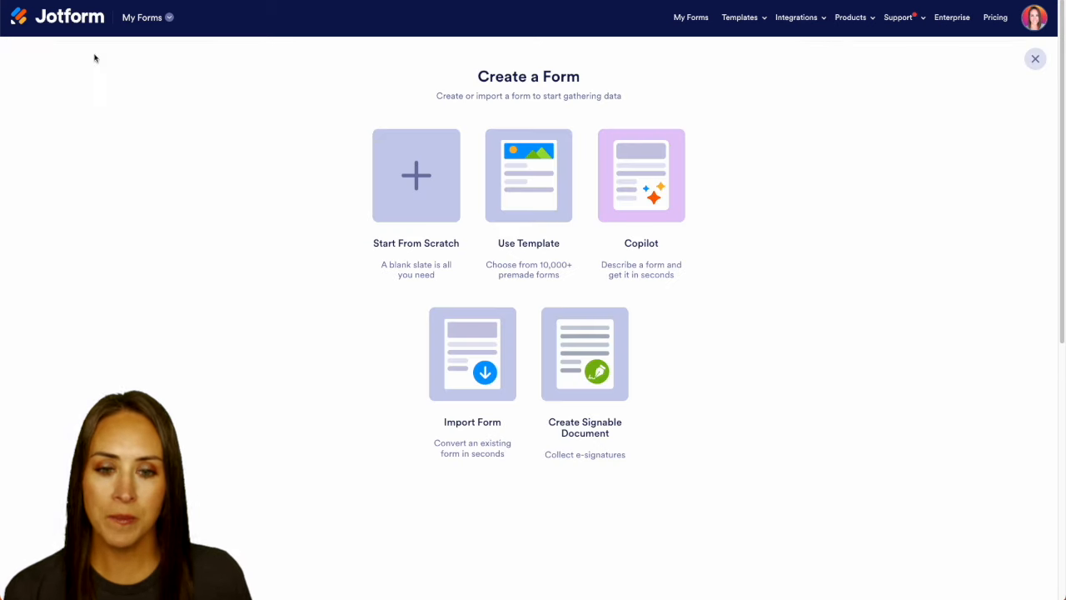
click(416, 177)
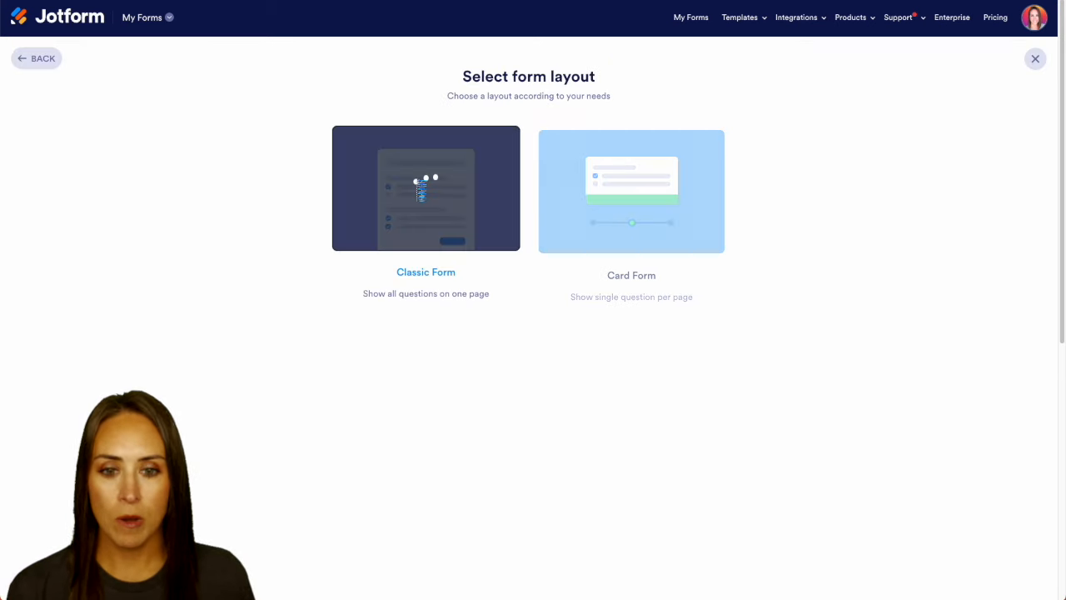
click(427, 186)
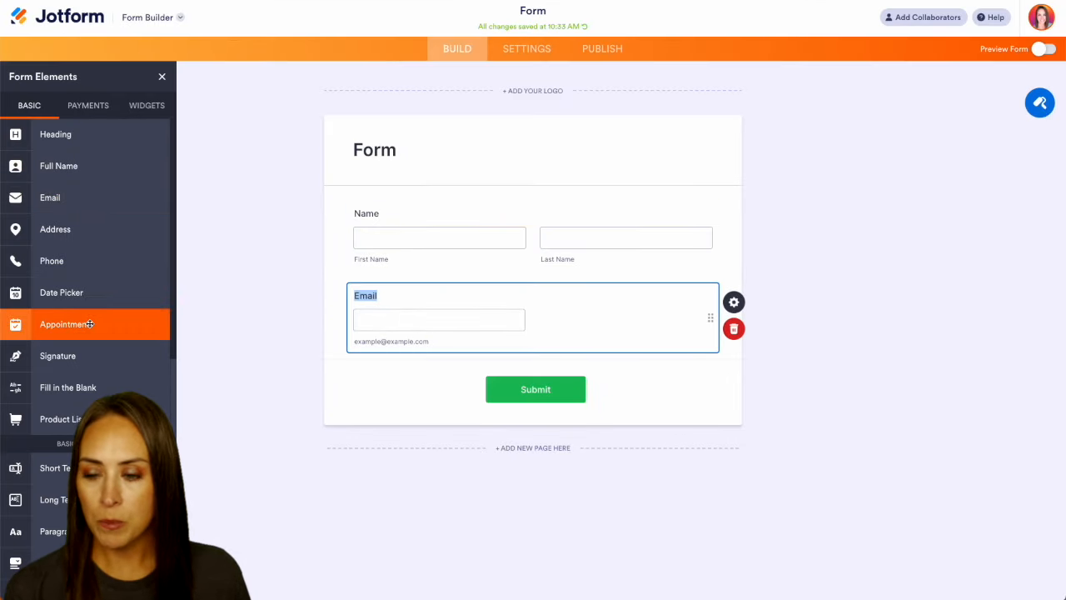
Step: Add an Appointment field, retitle the heading 'Schedule A Meeting', and go to the form's Settings
click(67, 324)
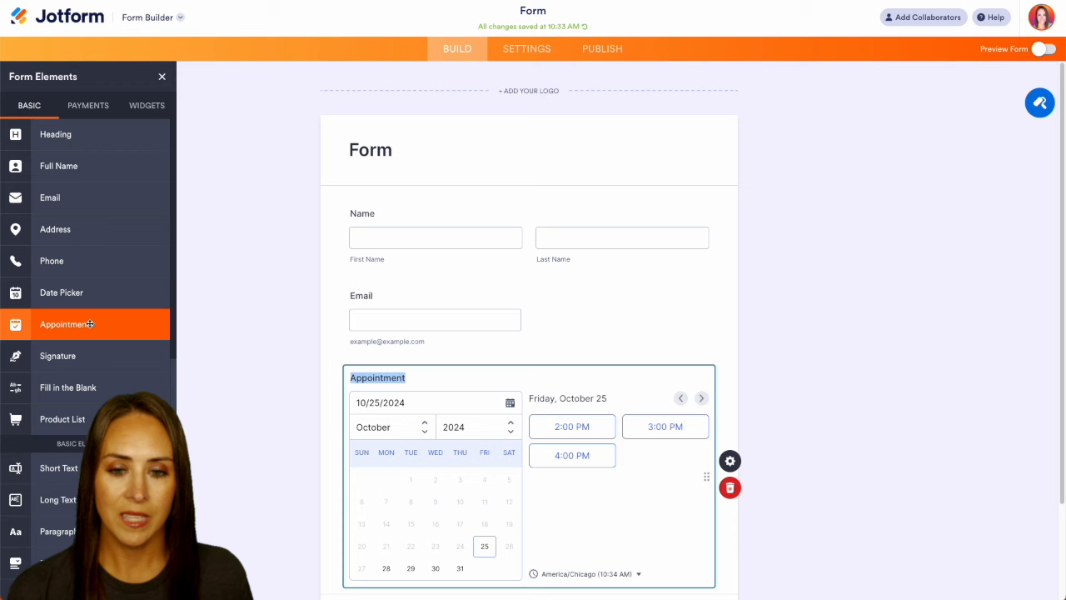
click(370, 150)
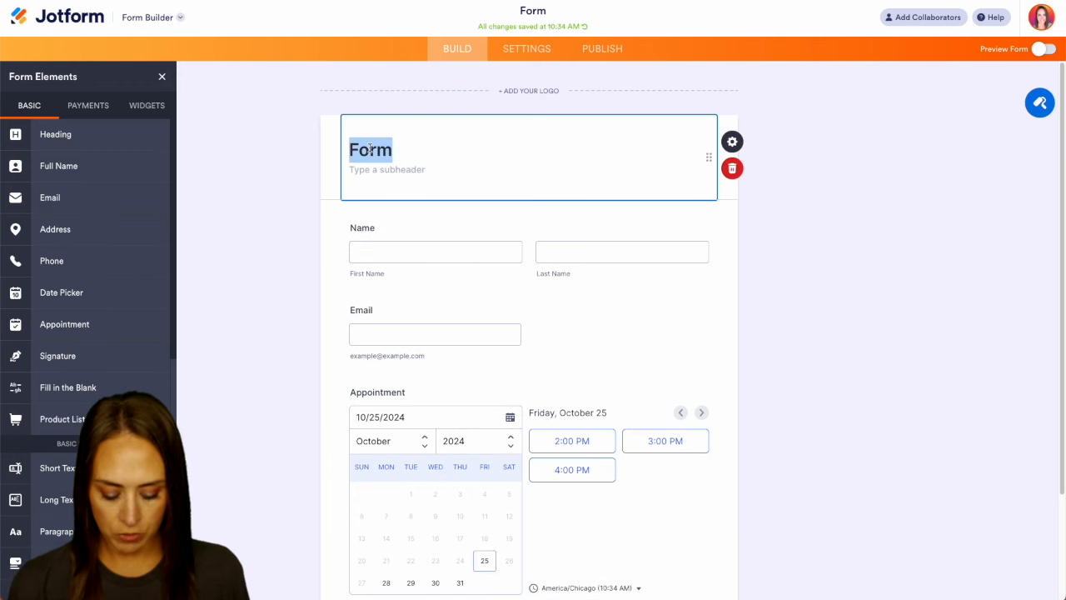
text(Schedule A A)
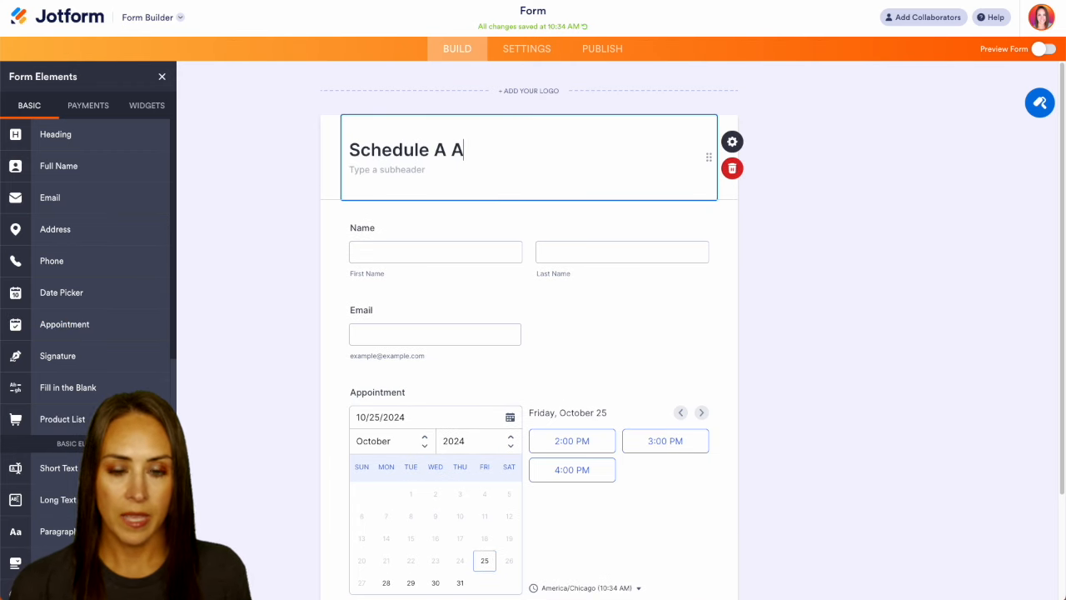
text(Meeting)
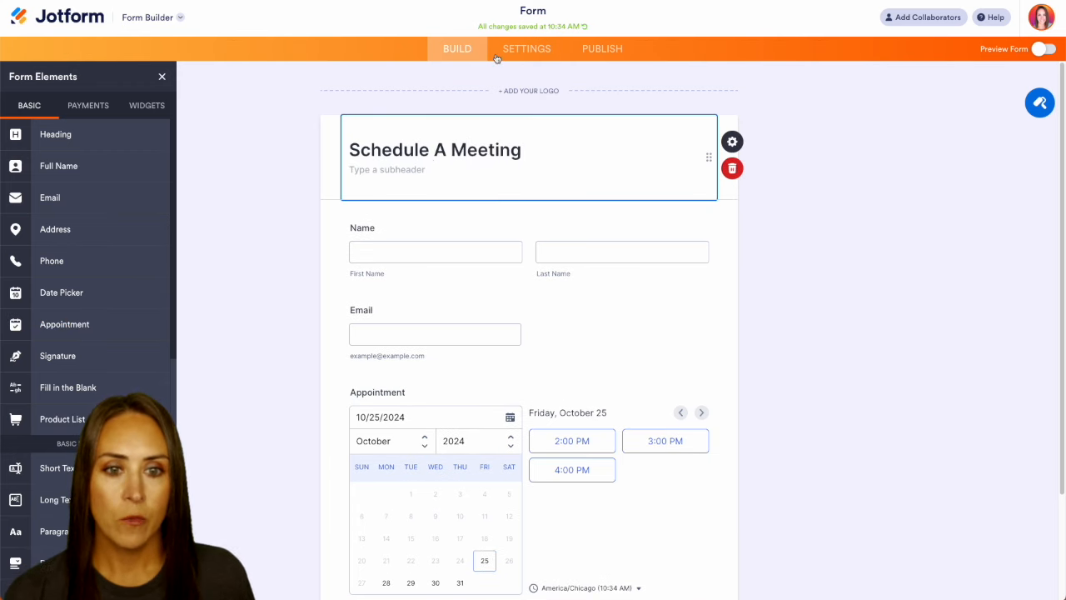
click(527, 48)
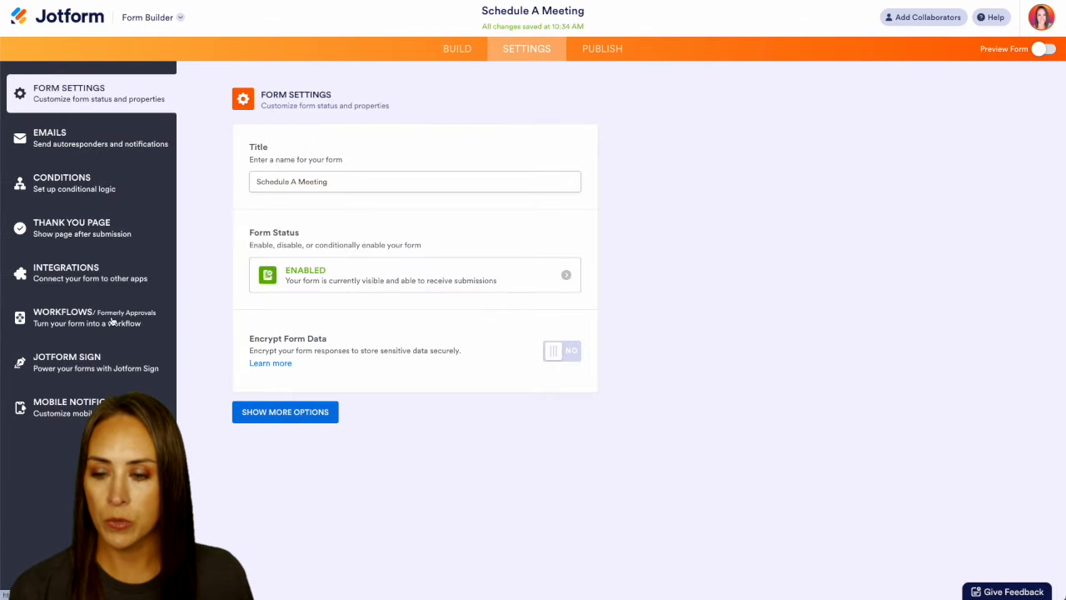
Step: From Settings > Workflows, create a workflow starting with the Schedule A Meeting form
click(75, 317)
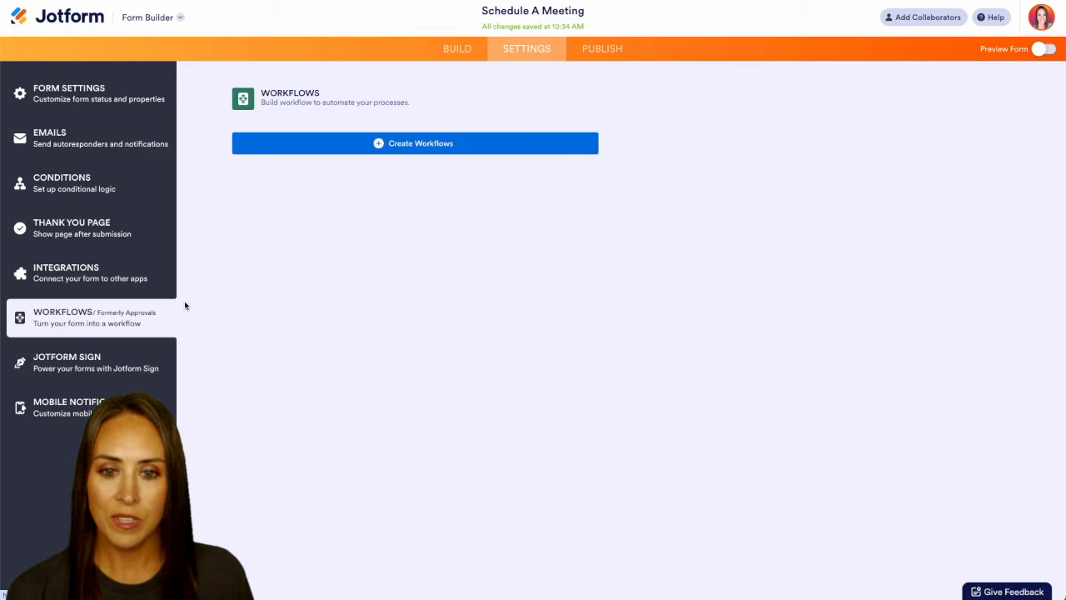
click(413, 143)
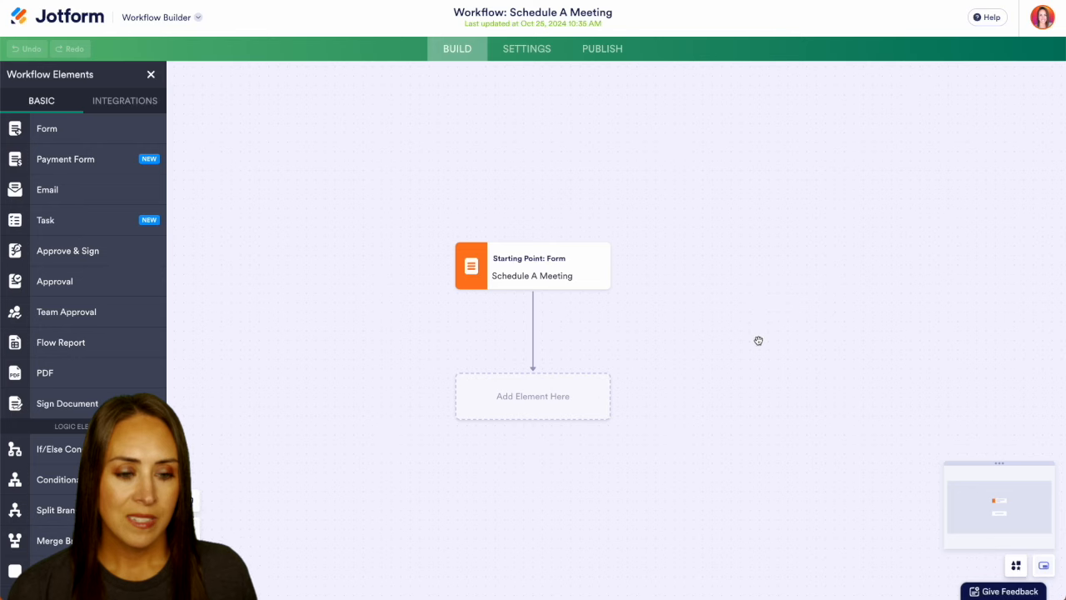
drag(758, 340, 574, 192)
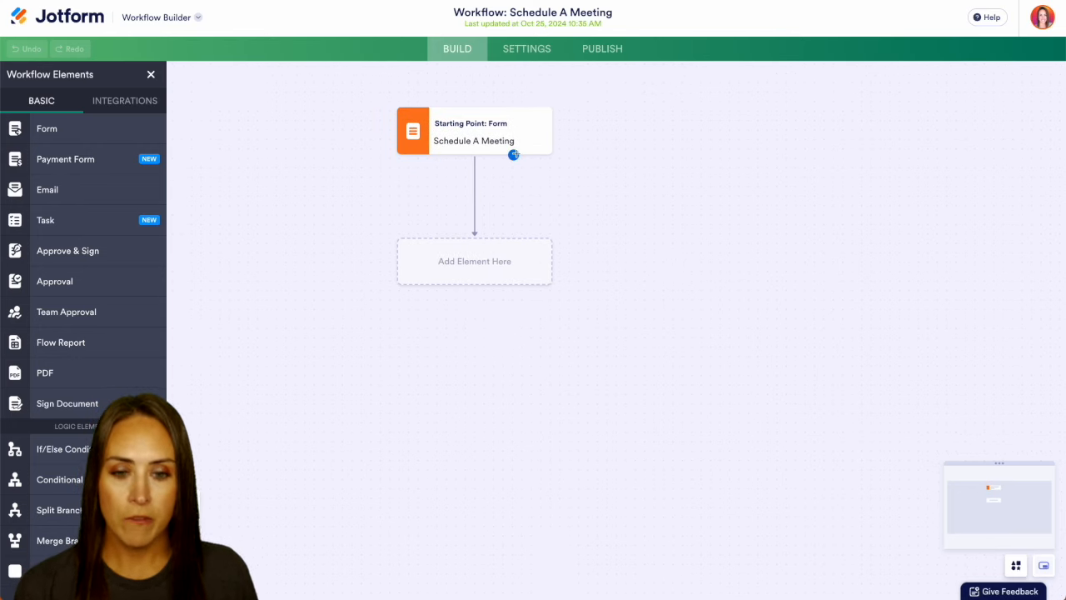
Step: Add an Approval step after the form and open its Approval Properties
click(474, 260)
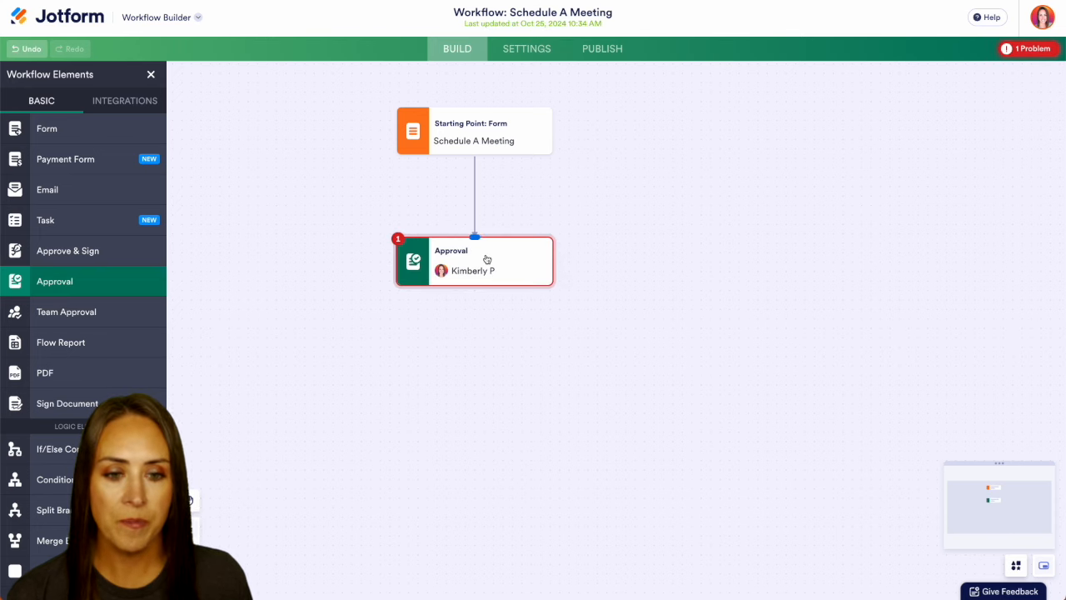
click(474, 260)
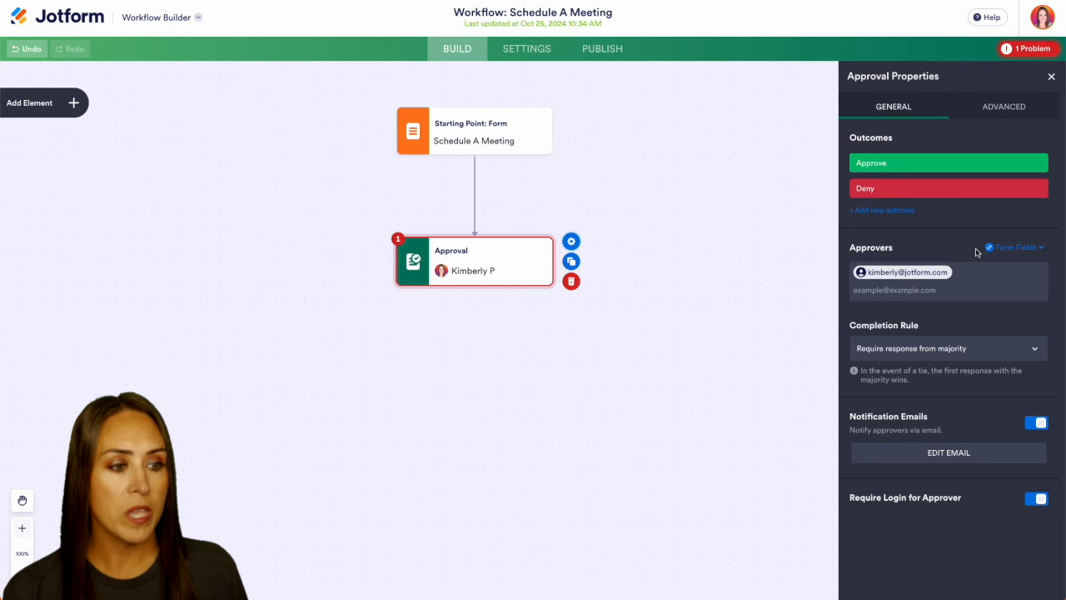
Step: Set the approval's completion rule to 'Require response from one person' and begin adding the next step
click(1015, 247)
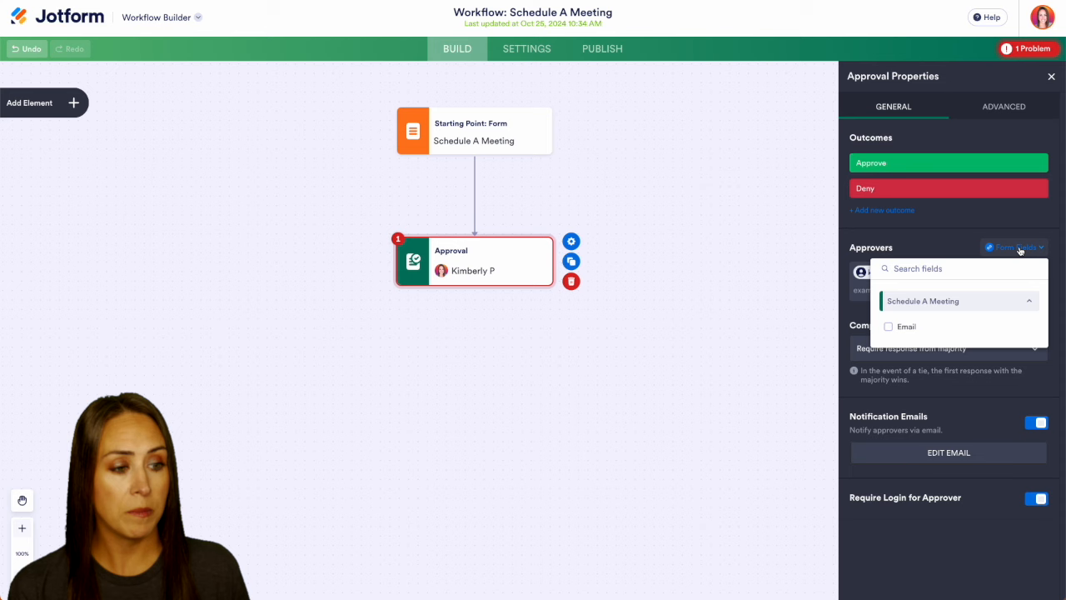
click(948, 349)
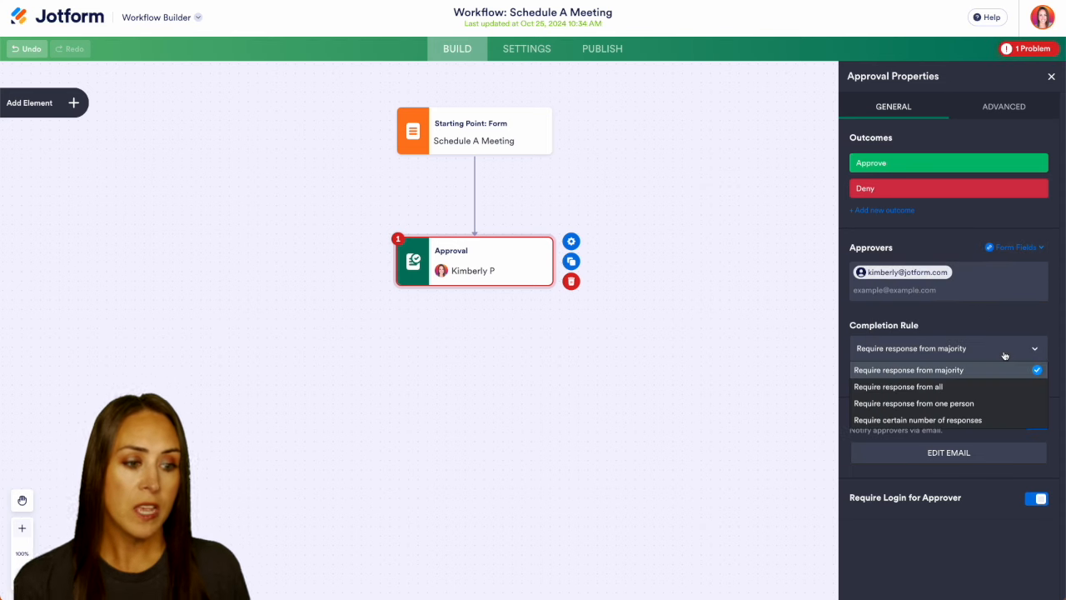
mouse_move(898, 387)
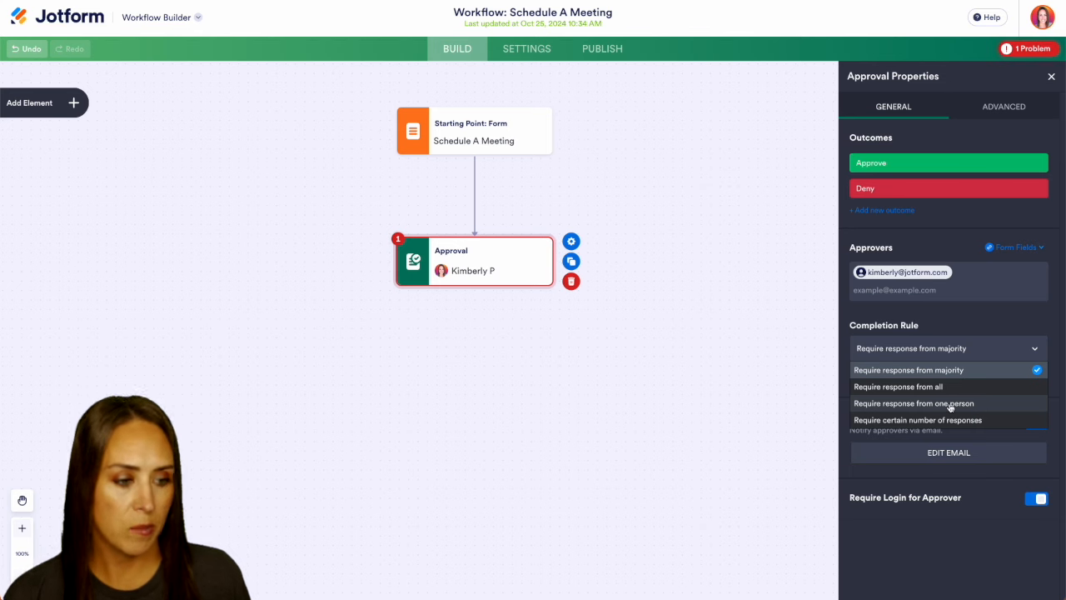
click(913, 403)
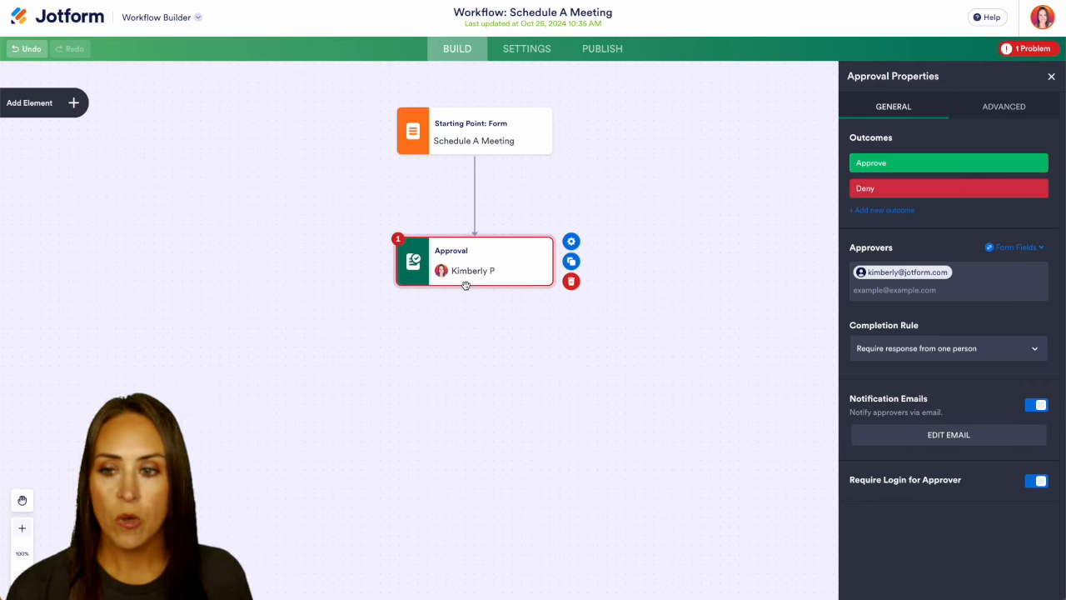
click(43, 103)
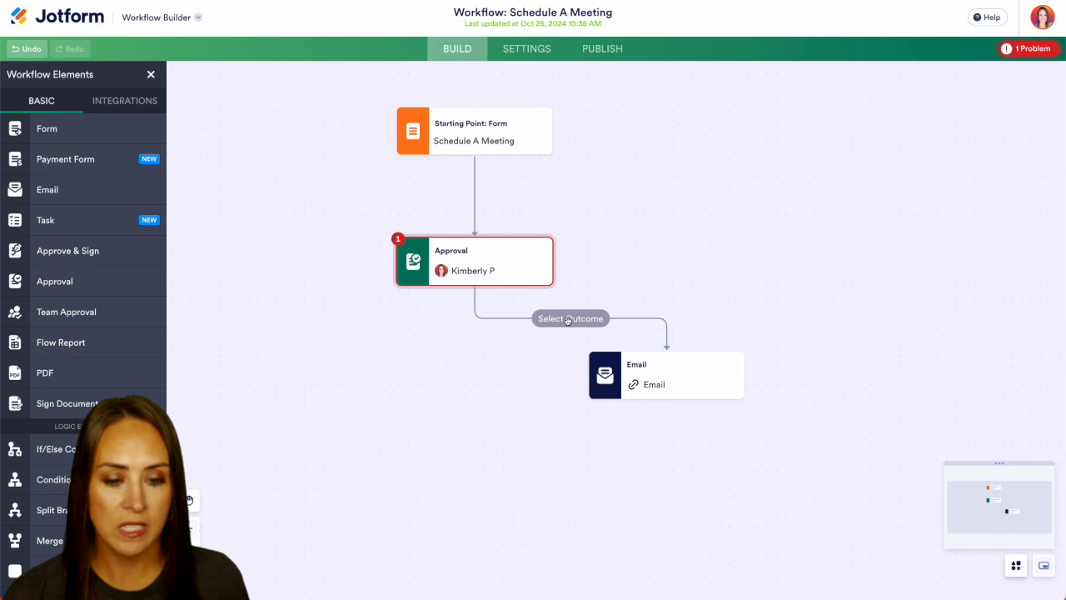
Step: Route the Deny outcome to the Email step and show the integration elements for the Approve branch
click(570, 318)
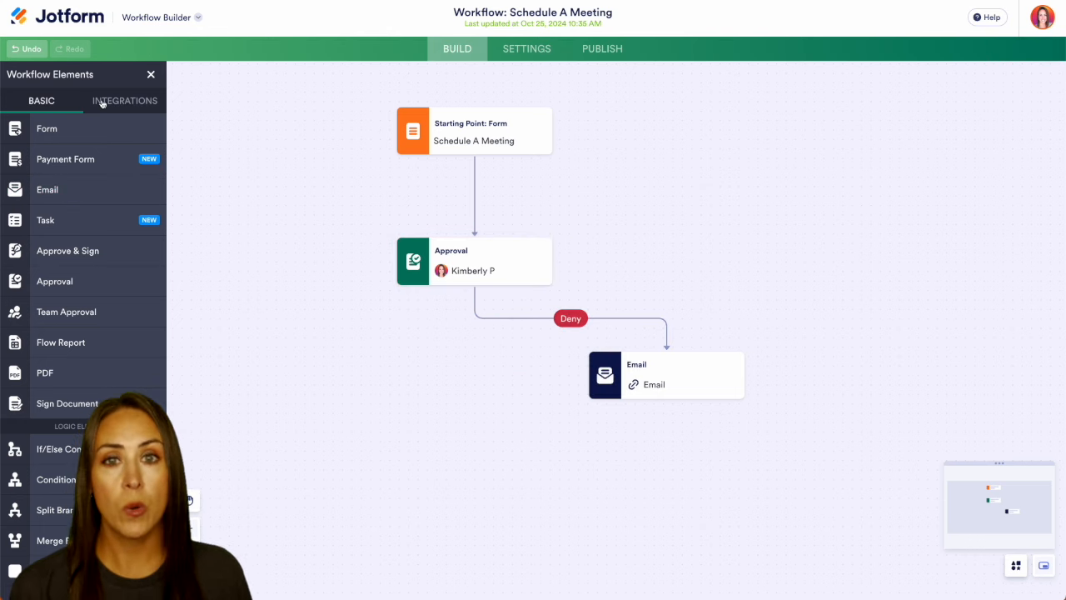
click(124, 100)
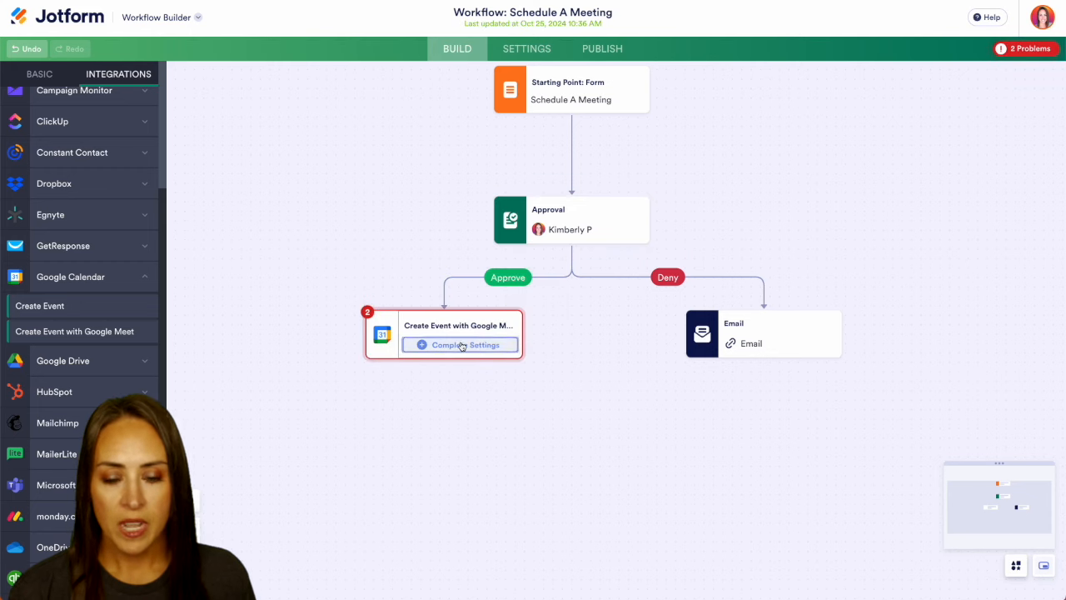
Step: In the Google Calendar step, confirm the account and calendar, and title the event with Name and Form Title
click(460, 345)
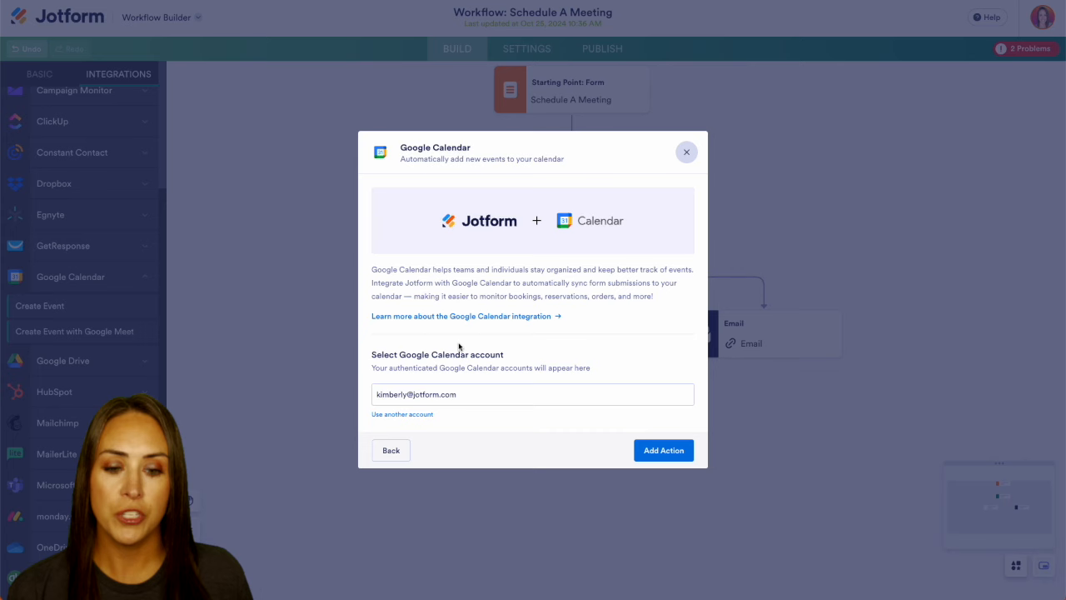
click(663, 450)
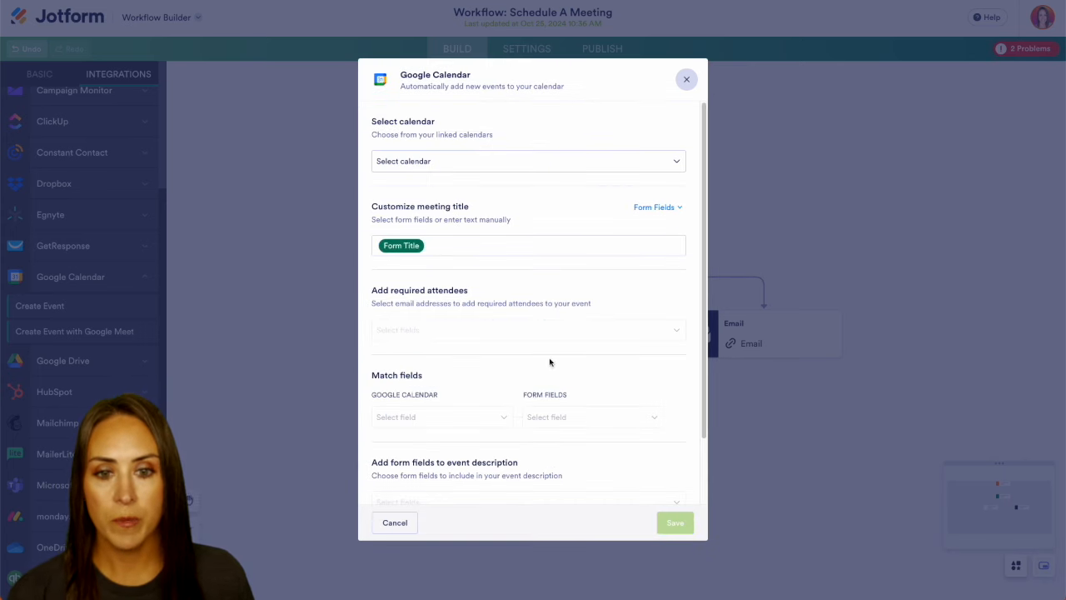
click(528, 160)
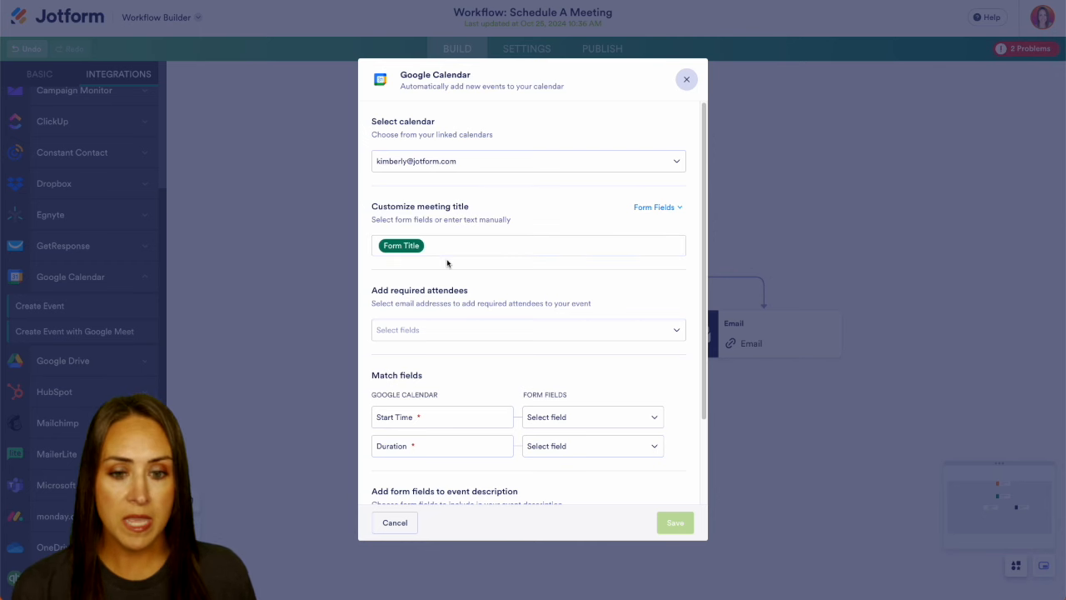
click(400, 245)
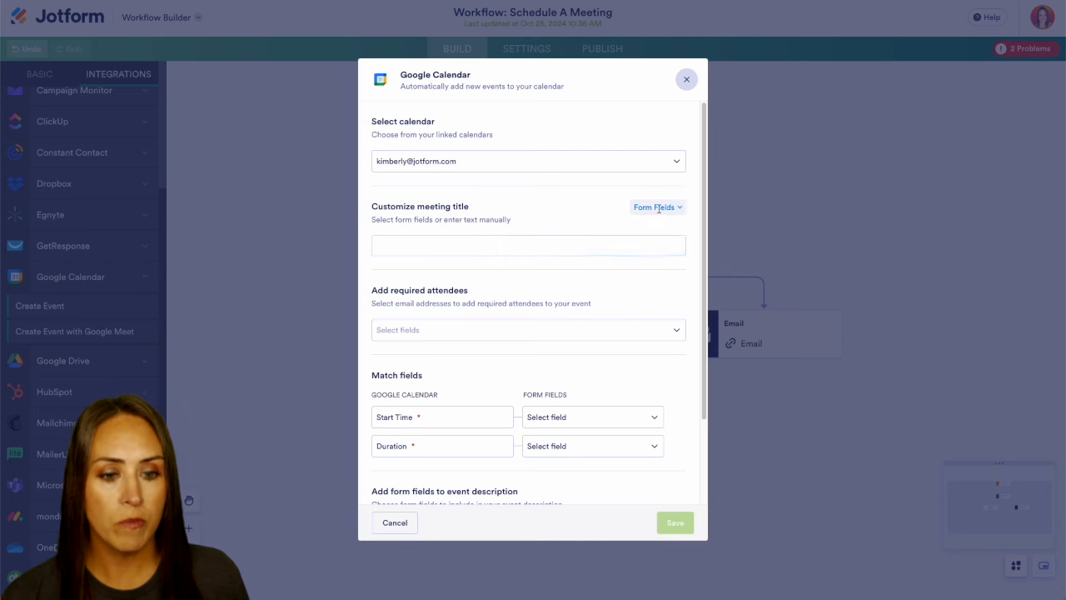
click(656, 206)
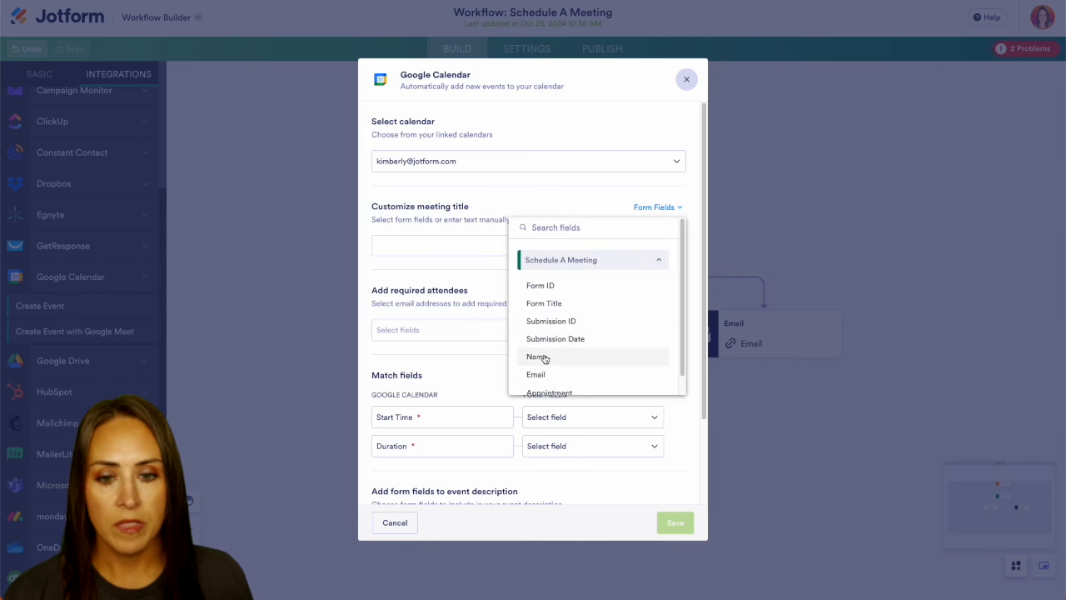
click(537, 357)
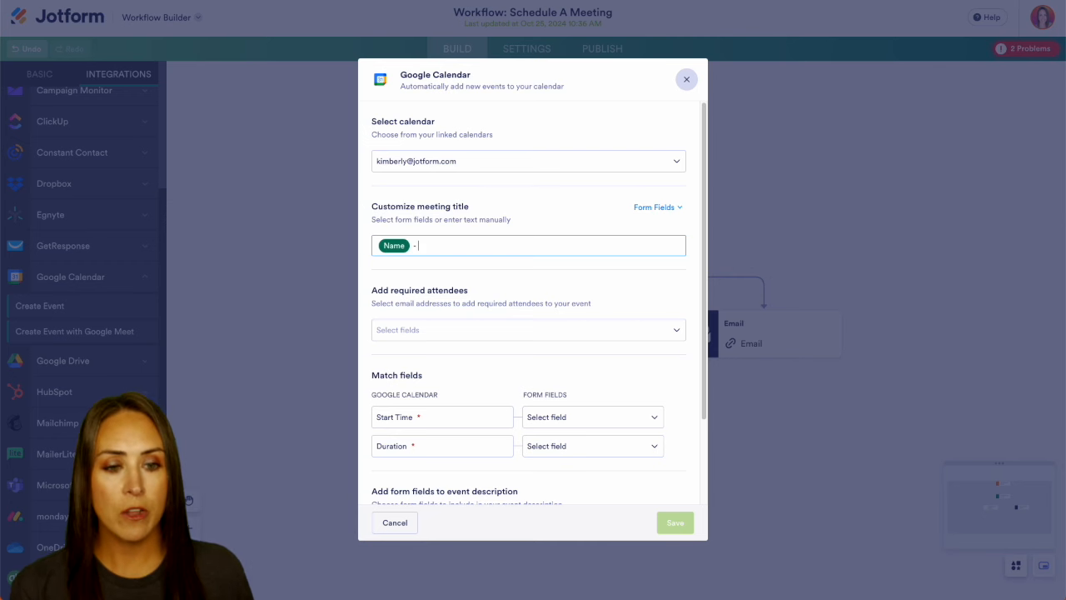
click(656, 206)
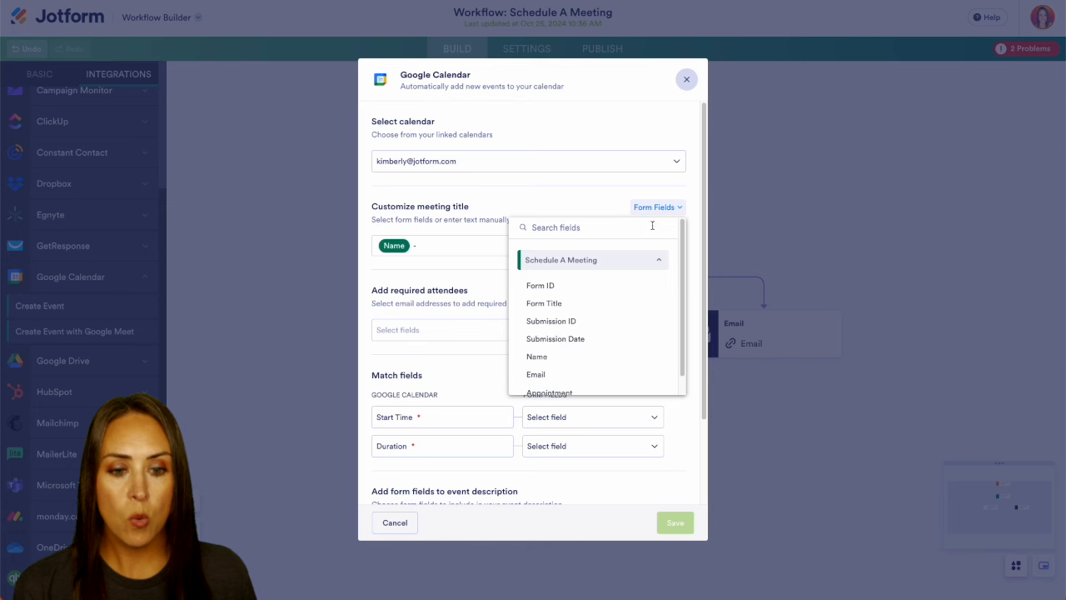
click(543, 303)
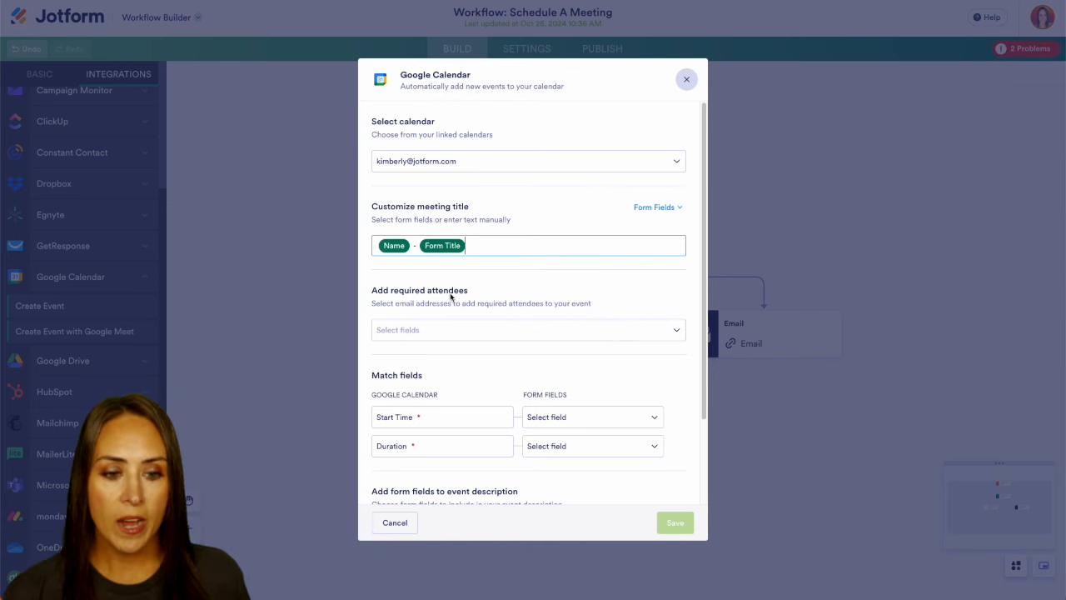
Step: Invite the Email field as attendee, start at the Appointment time, set a 30-minute duration, and save
click(528, 330)
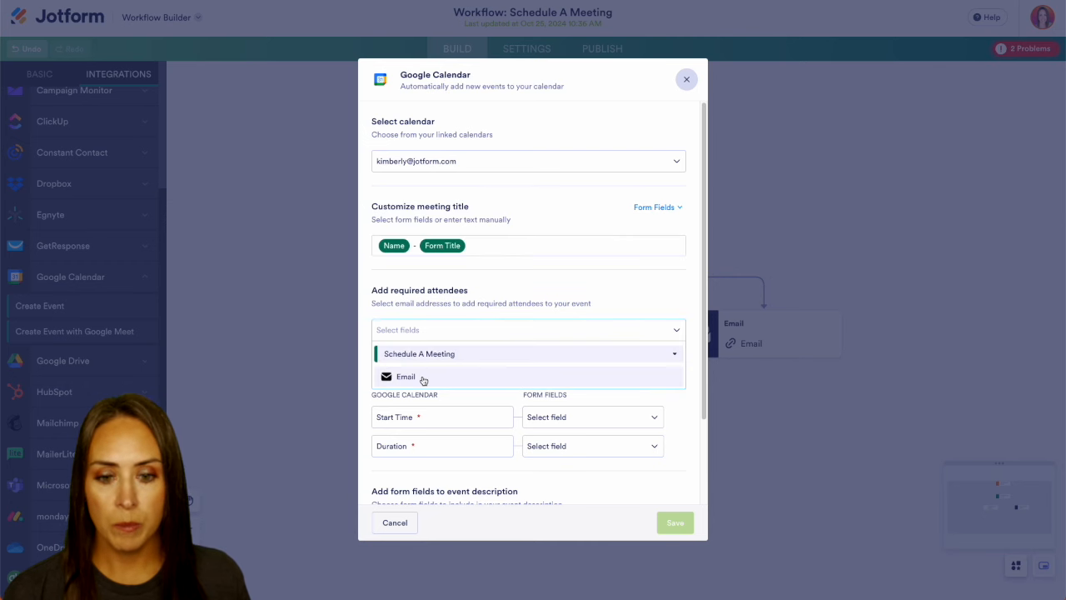
click(406, 376)
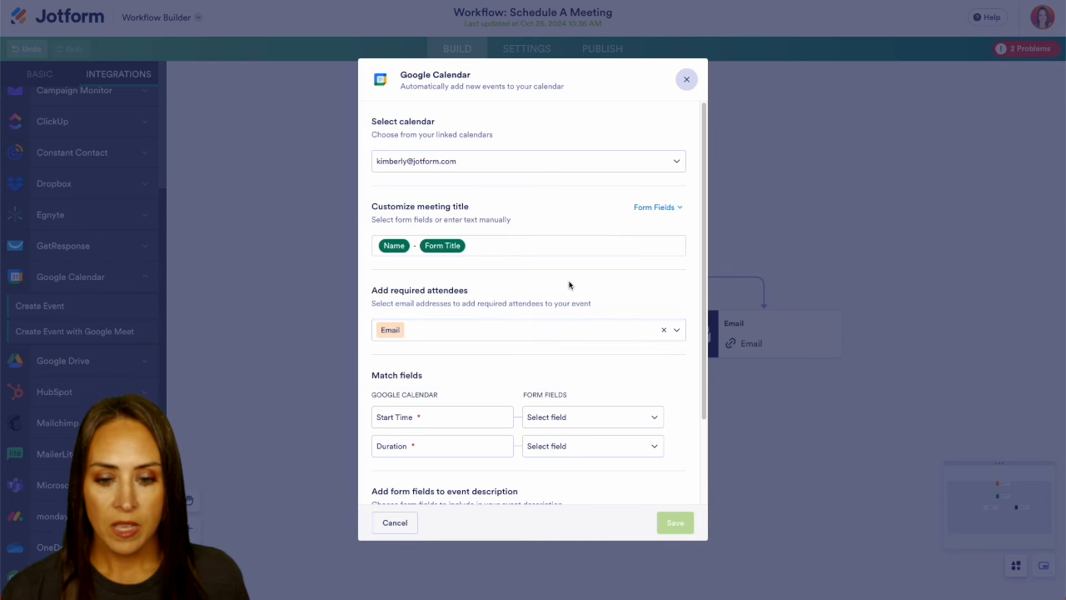
click(591, 312)
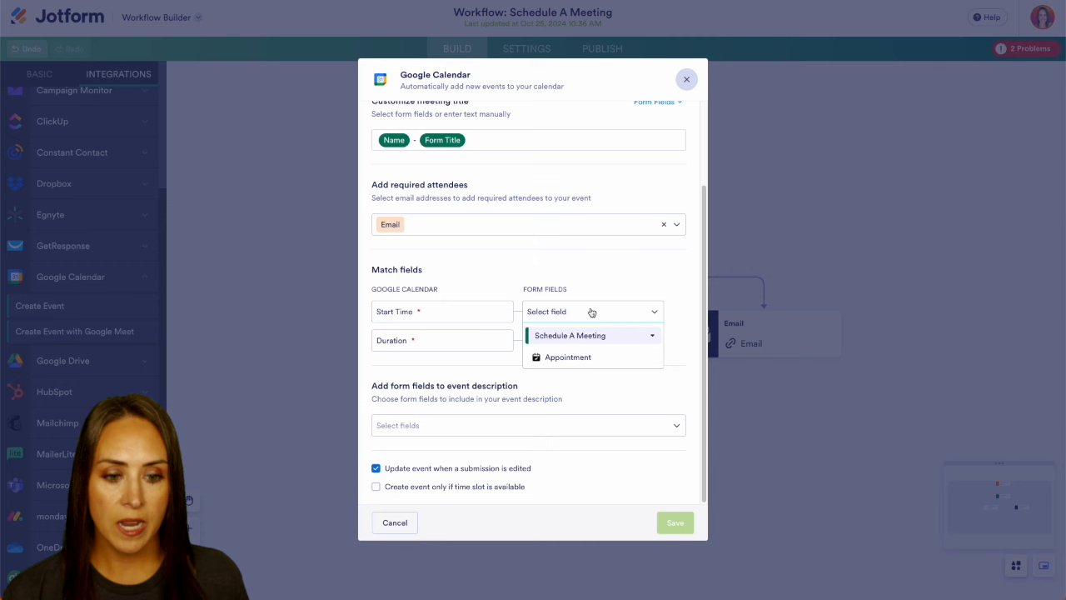
click(566, 357)
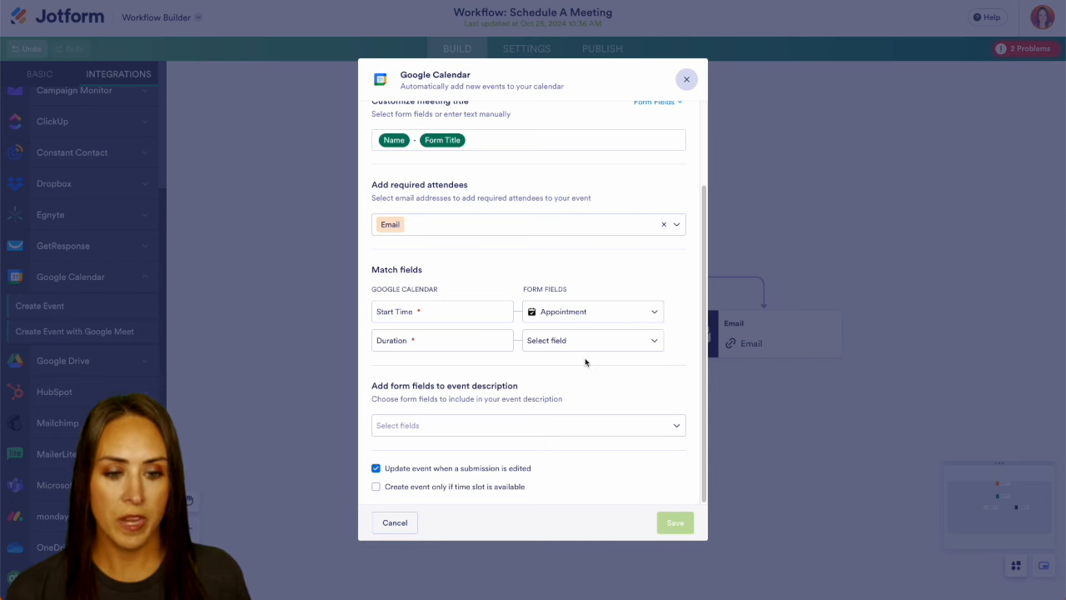
click(591, 340)
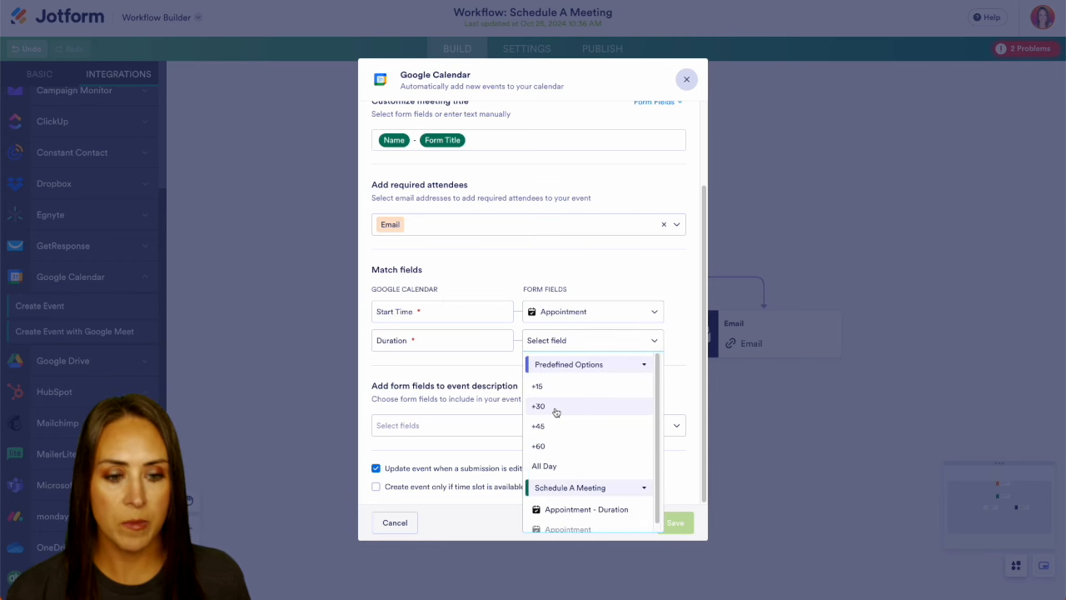
click(538, 407)
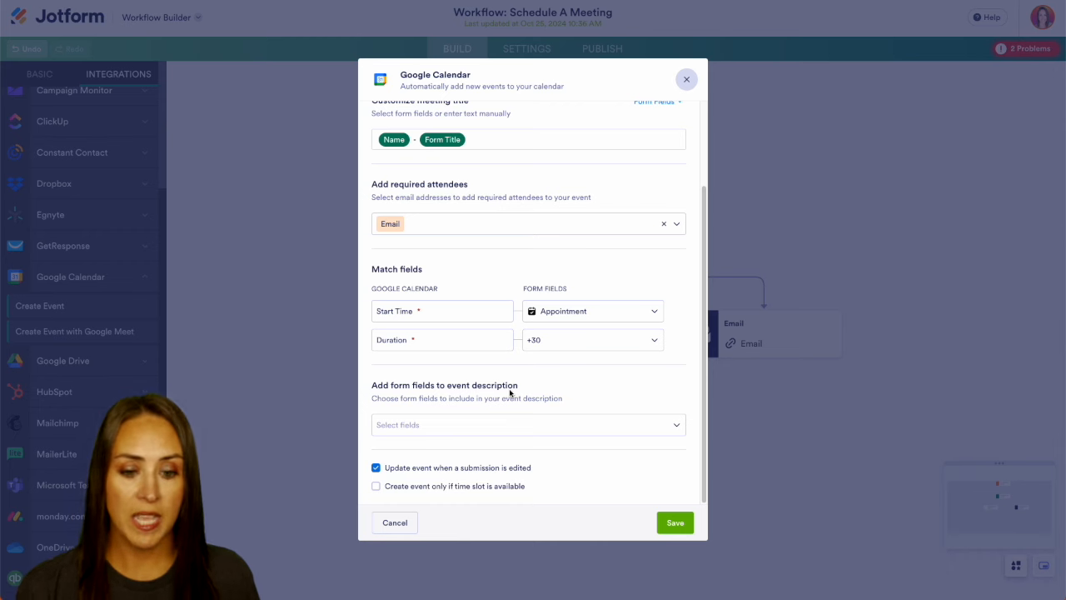
click(527, 424)
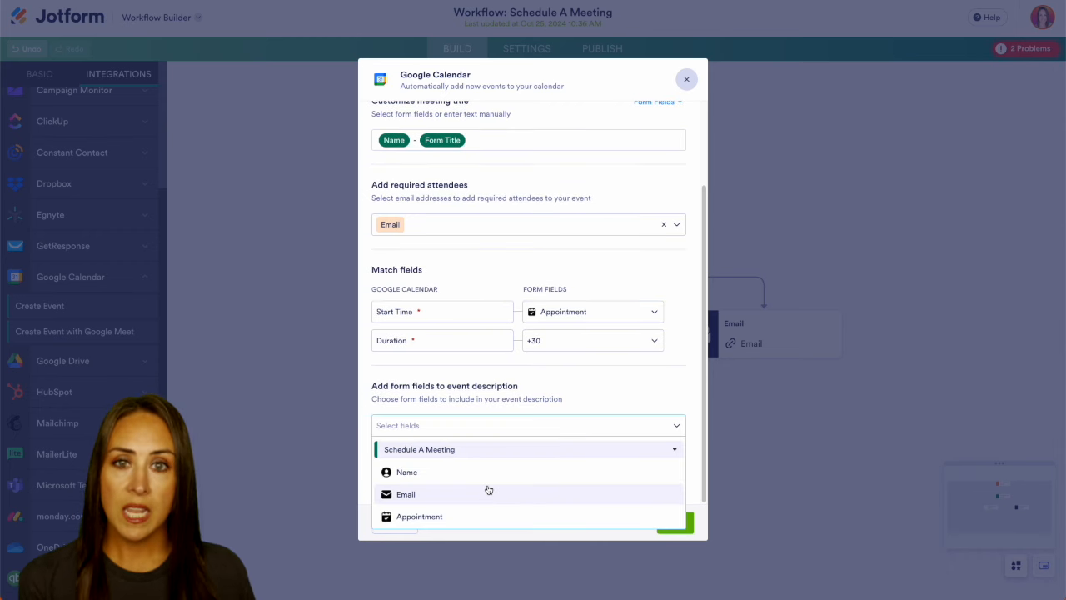
mouse_move(489, 490)
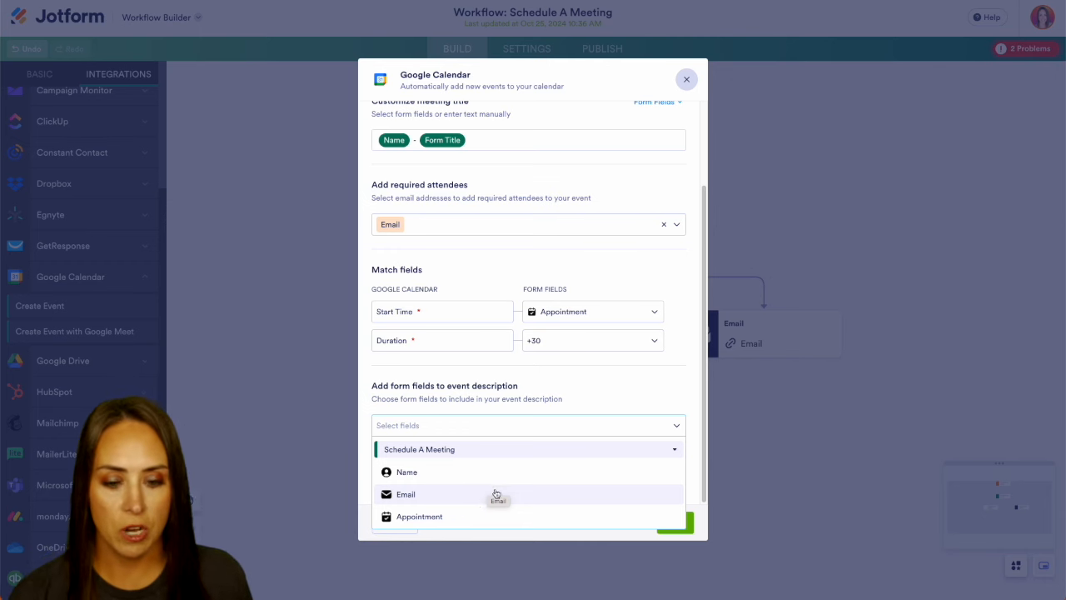
click(686, 80)
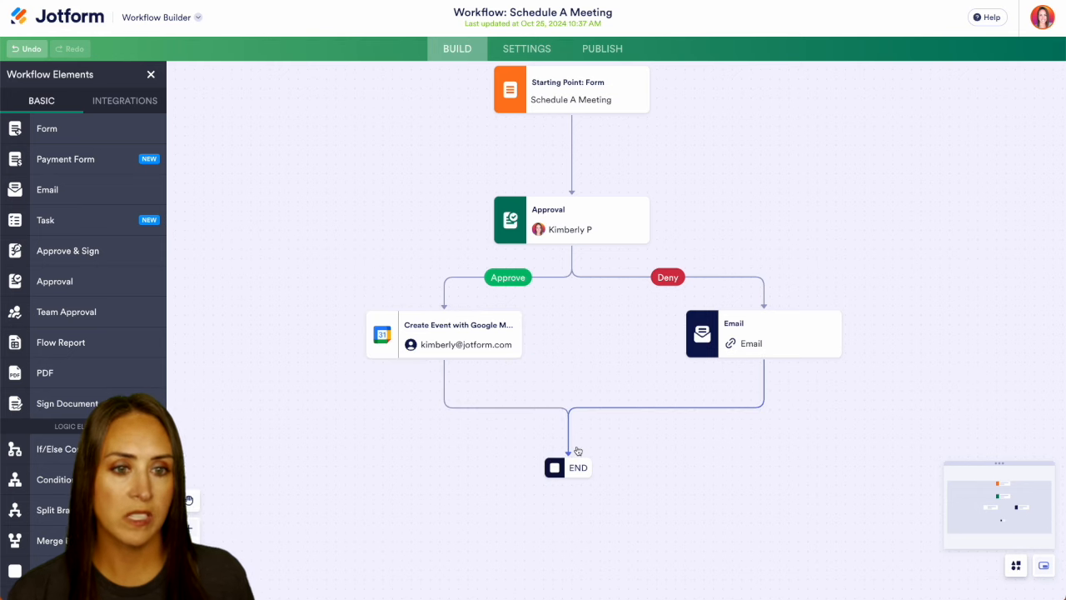
Step: Switch to the Publish section of the Schedule A Meeting workflow
click(601, 49)
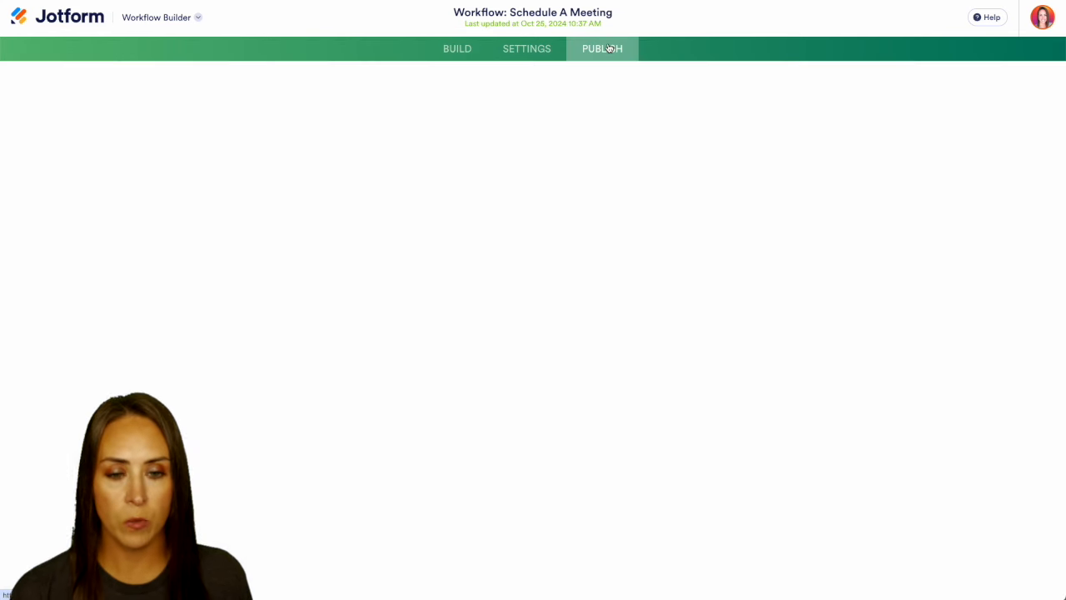
click(602, 48)
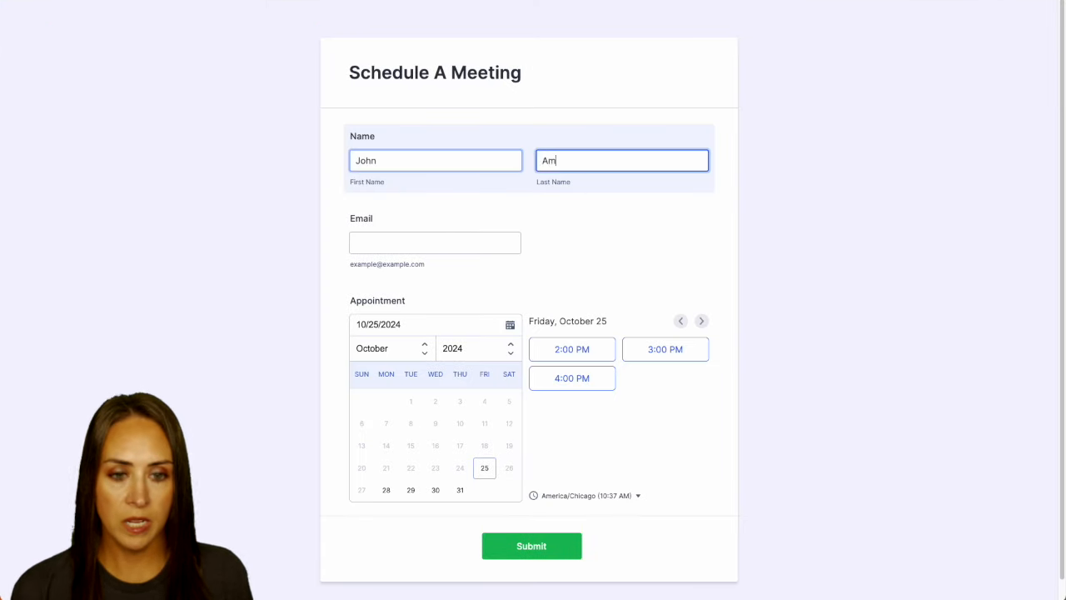
text(john@example.com)
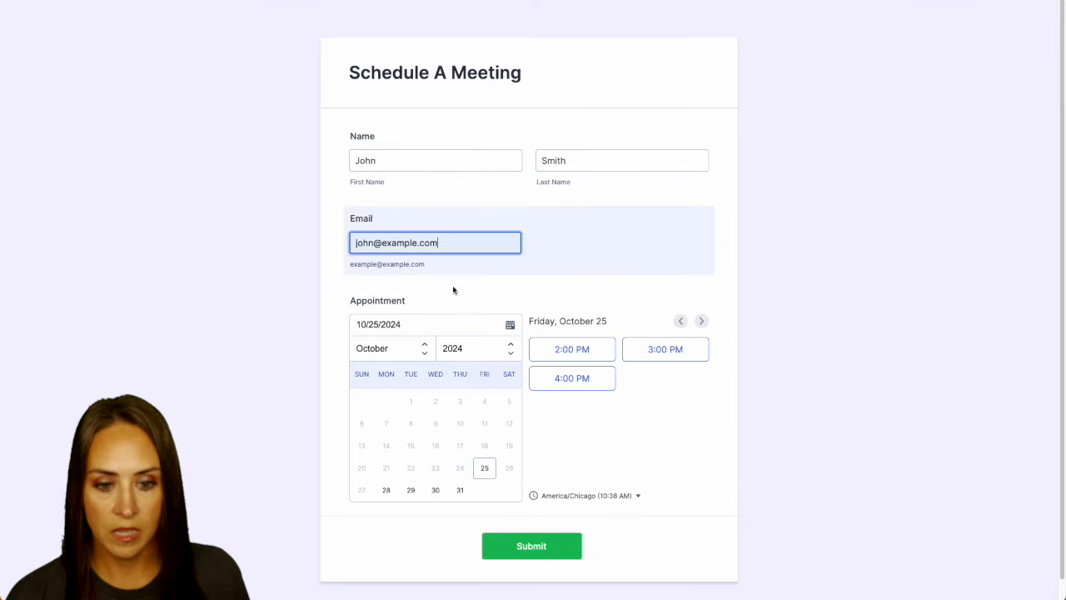
click(423, 350)
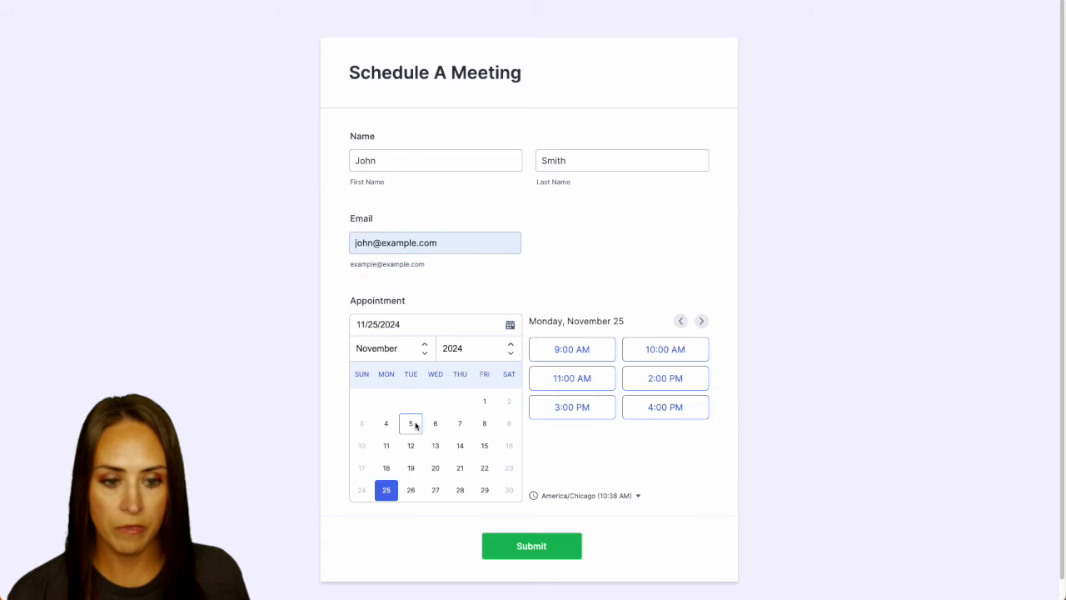
click(574, 376)
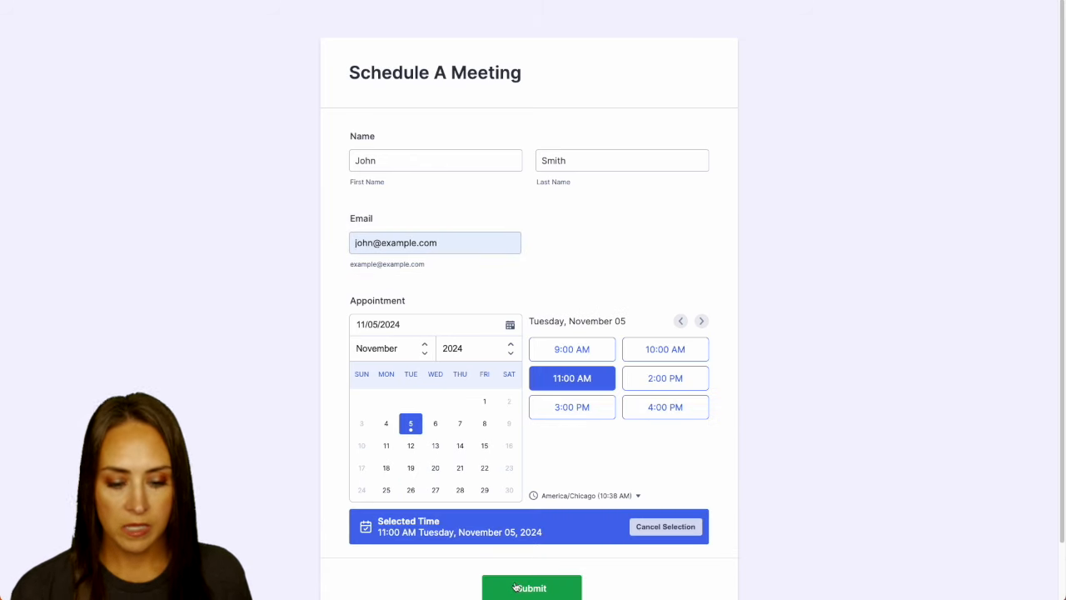
click(532, 587)
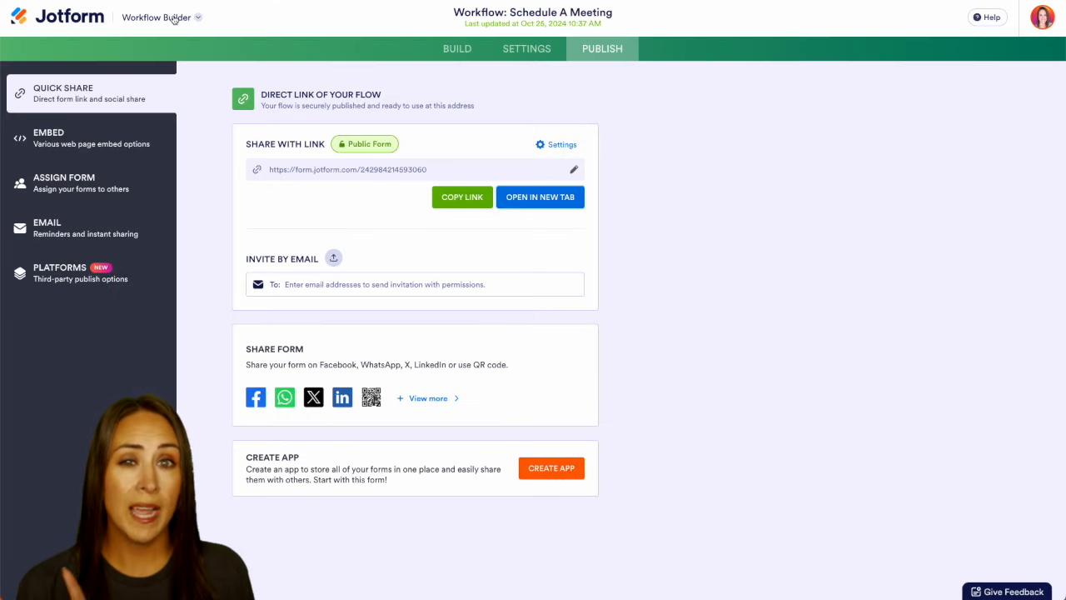
Step: Open the Inbox from the Jotform app menu to see John Smith's test submission
click(162, 17)
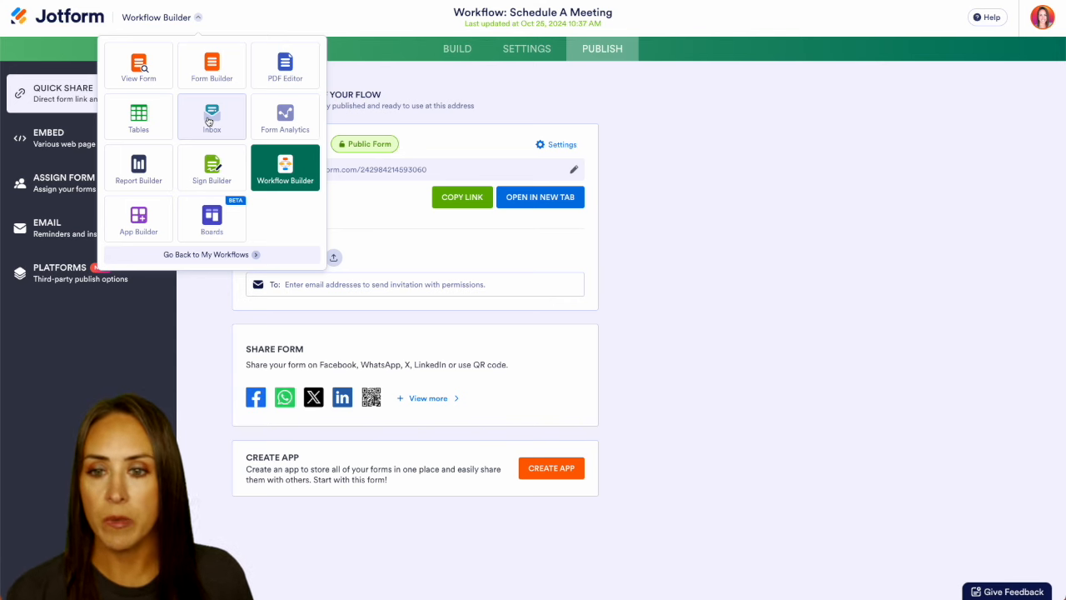
click(212, 117)
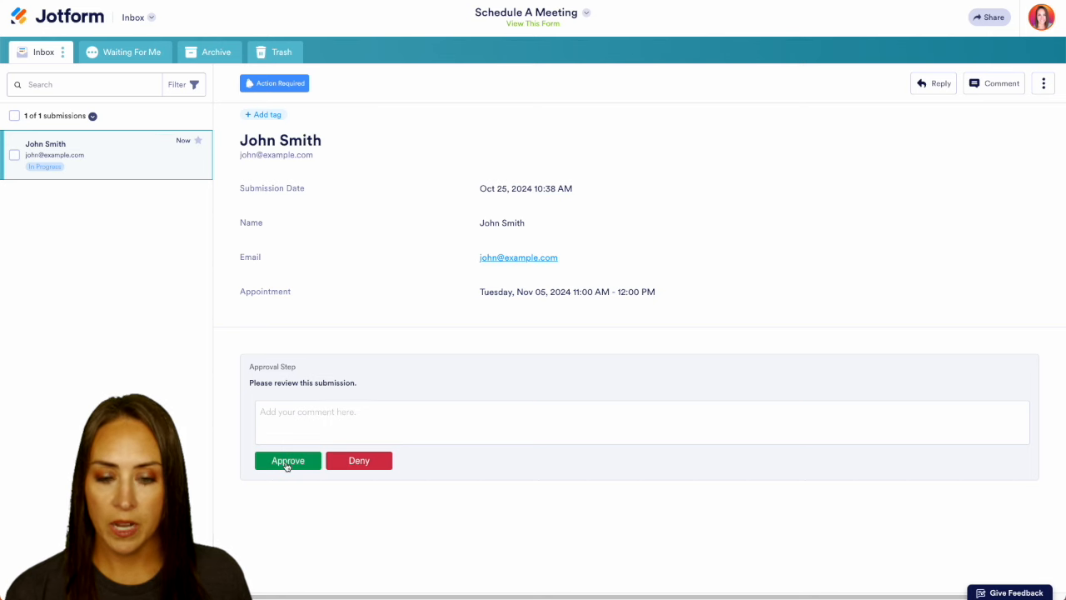
Step: Approve John Smith's submission and view his November 5, 11 AM Google Calendar event
click(286, 460)
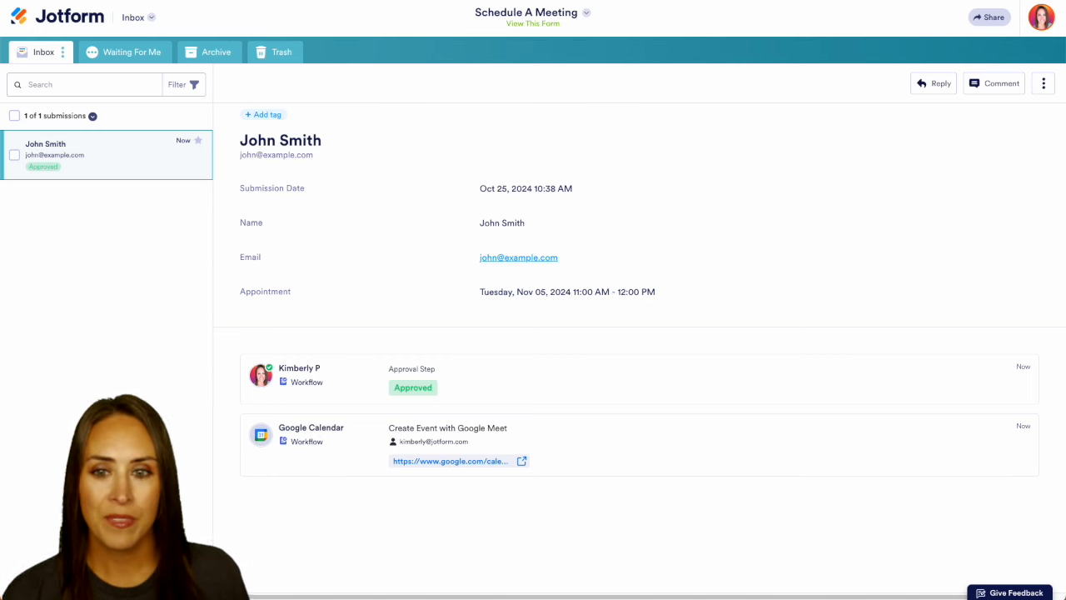
click(450, 460)
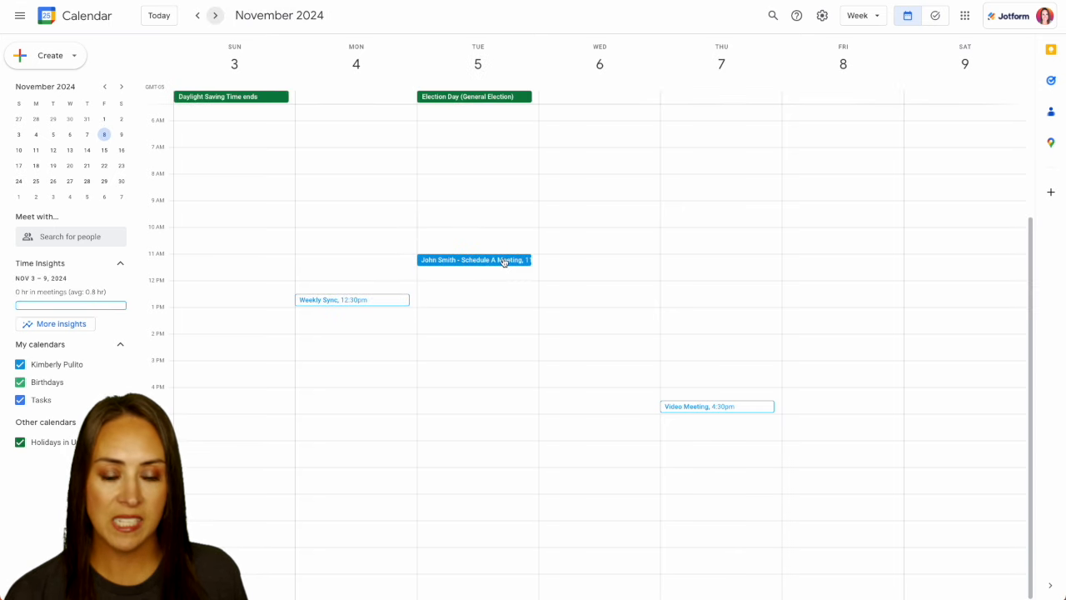
click(474, 260)
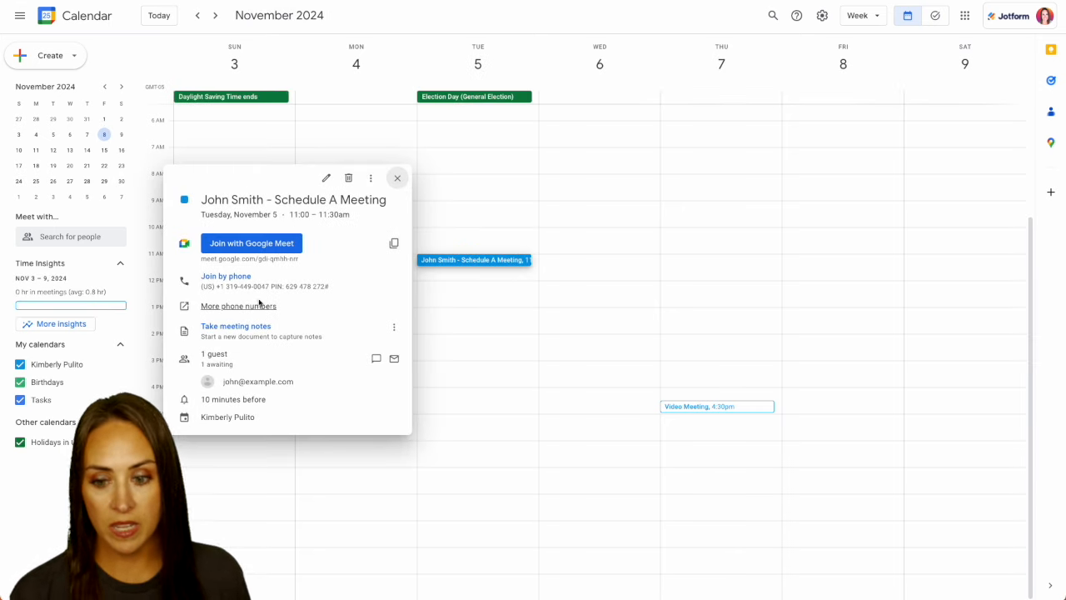
mouse_move(327, 425)
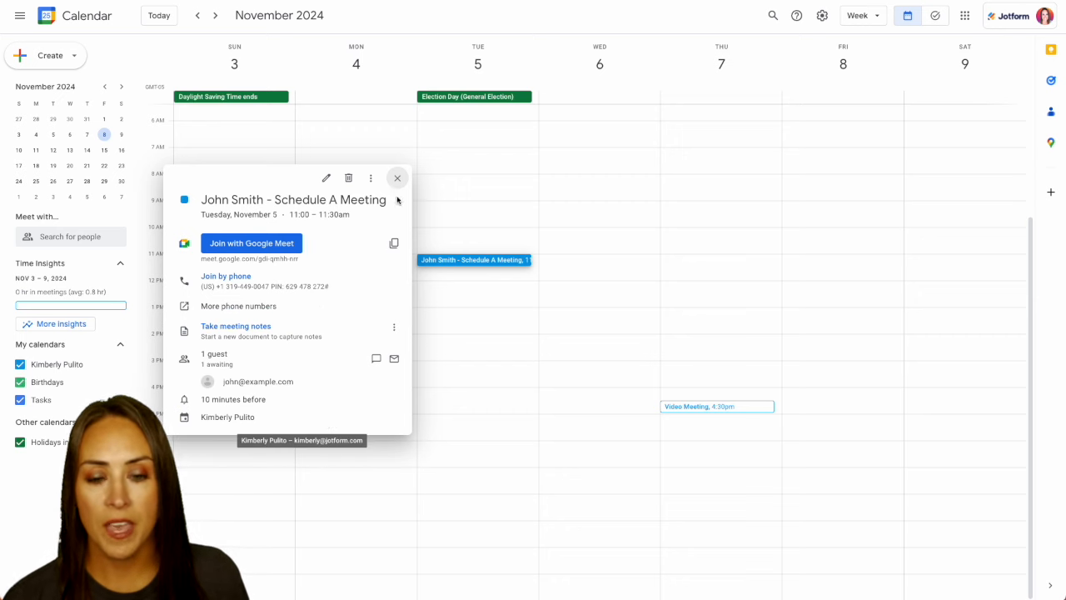
click(396, 179)
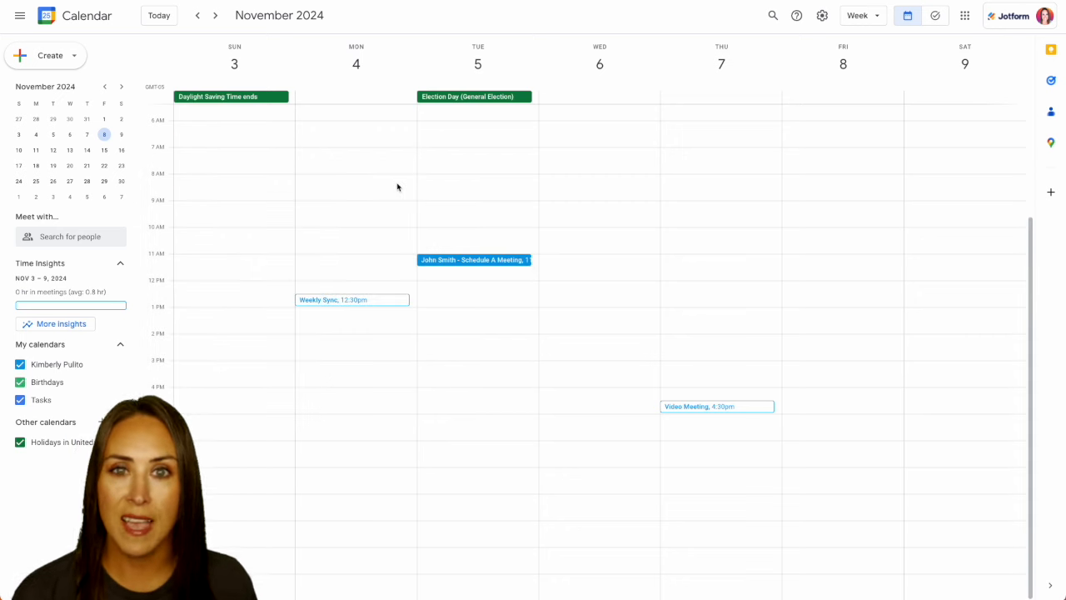